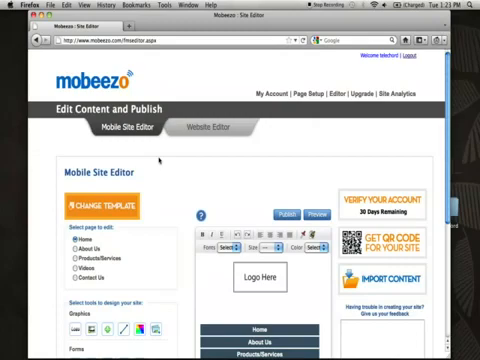
# Scroll through the editor, then bring up the Editor FAQ from the link above the toolbar.
pyautogui.scroll(-3)
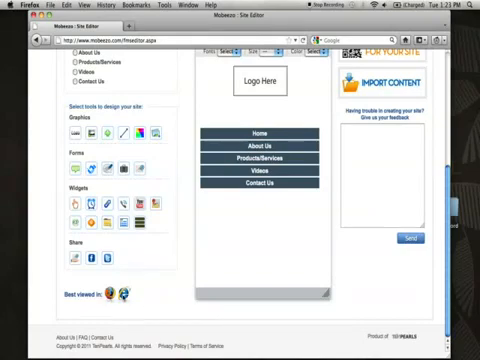
pyautogui.moveTo(126, 292)
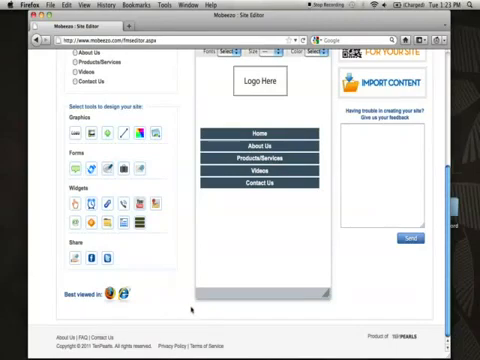
pyautogui.scroll(3)
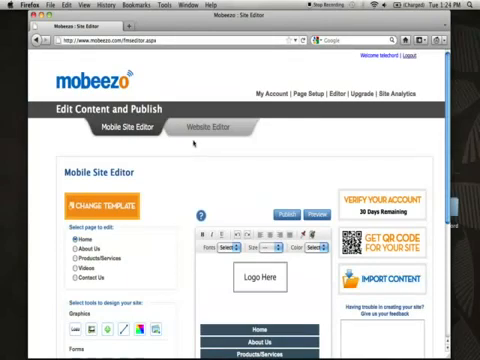
pyautogui.scroll(-3)
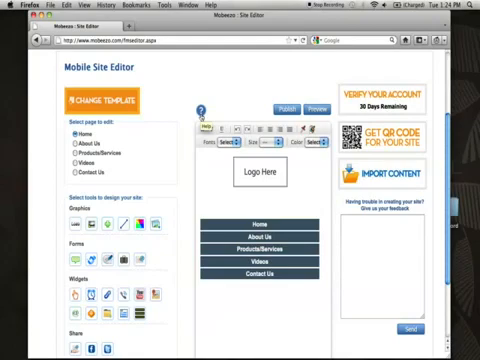
pyautogui.click(204, 108)
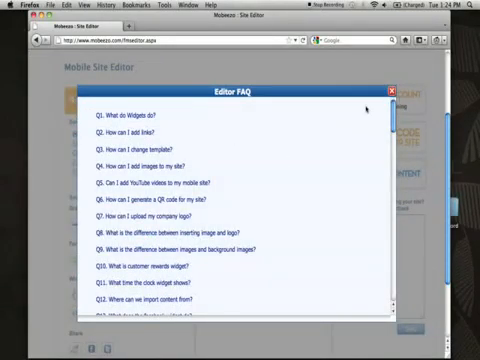
# Dismiss the Editor FAQ window to reveal the phone preview again.
pyautogui.click(388, 90)
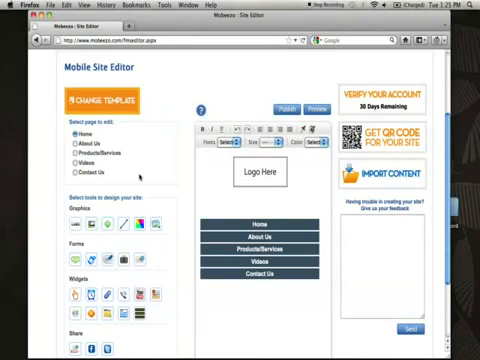
# Pick the About Us page from the 'Select page to edit' list.
pyautogui.click(76, 154)
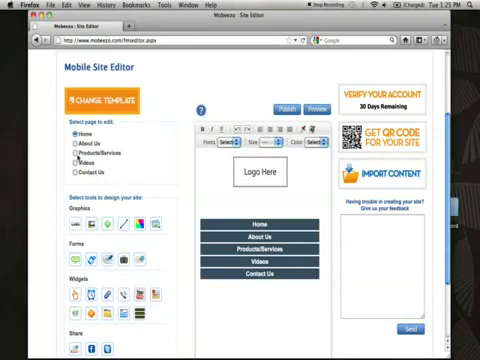
pyautogui.click(78, 140)
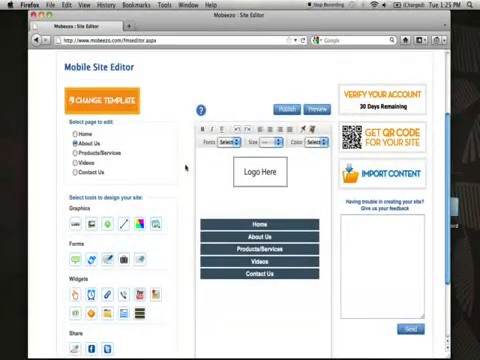
pyautogui.scroll(-3)
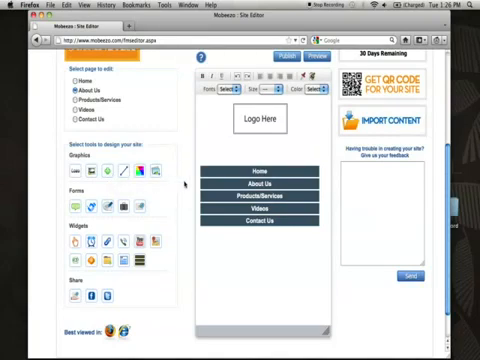
pyautogui.scroll(-3)
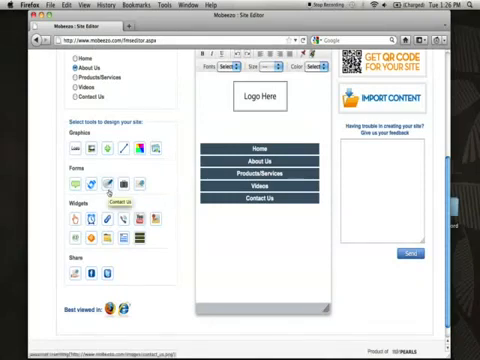
pyautogui.moveTo(76, 188)
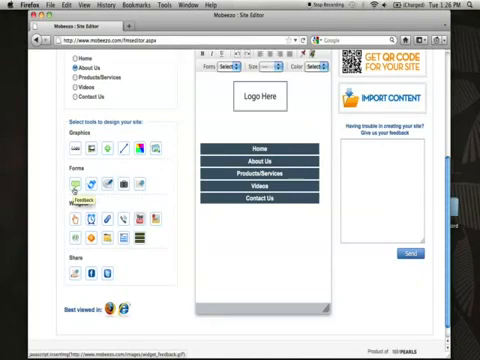